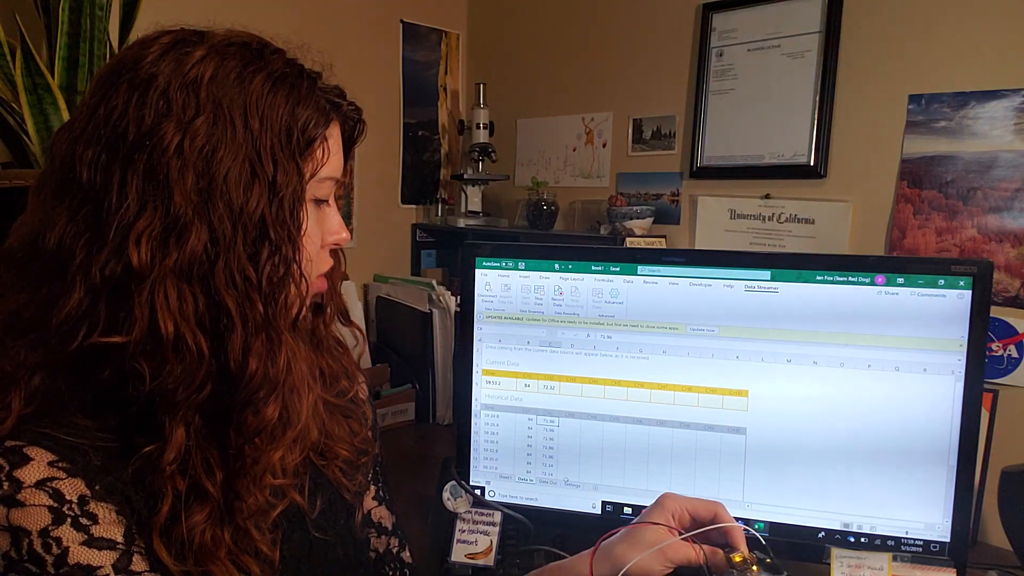
Switch from the Data In sheet to the Settings sheet showing Workbook Settings
left_click(573, 482)
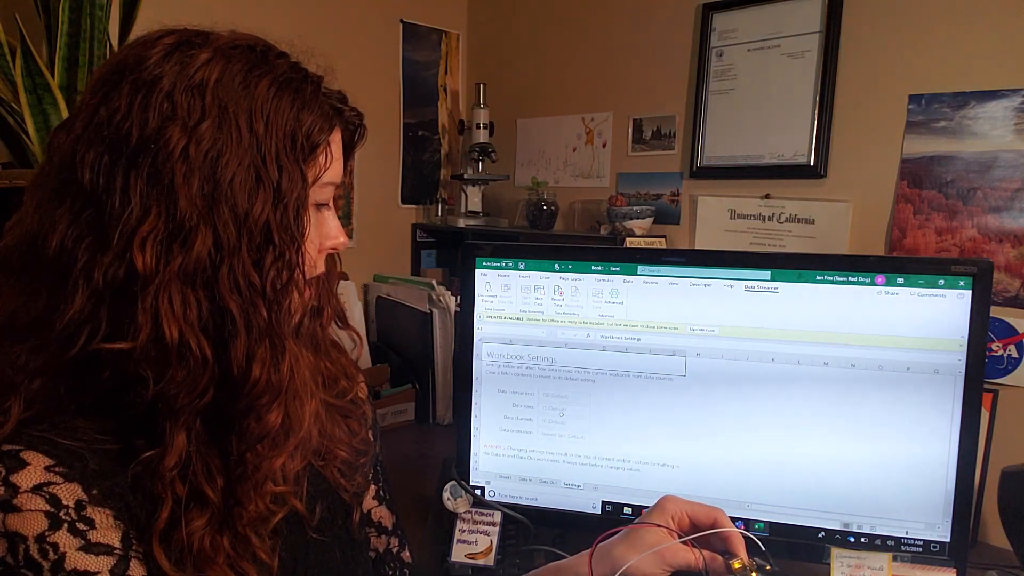